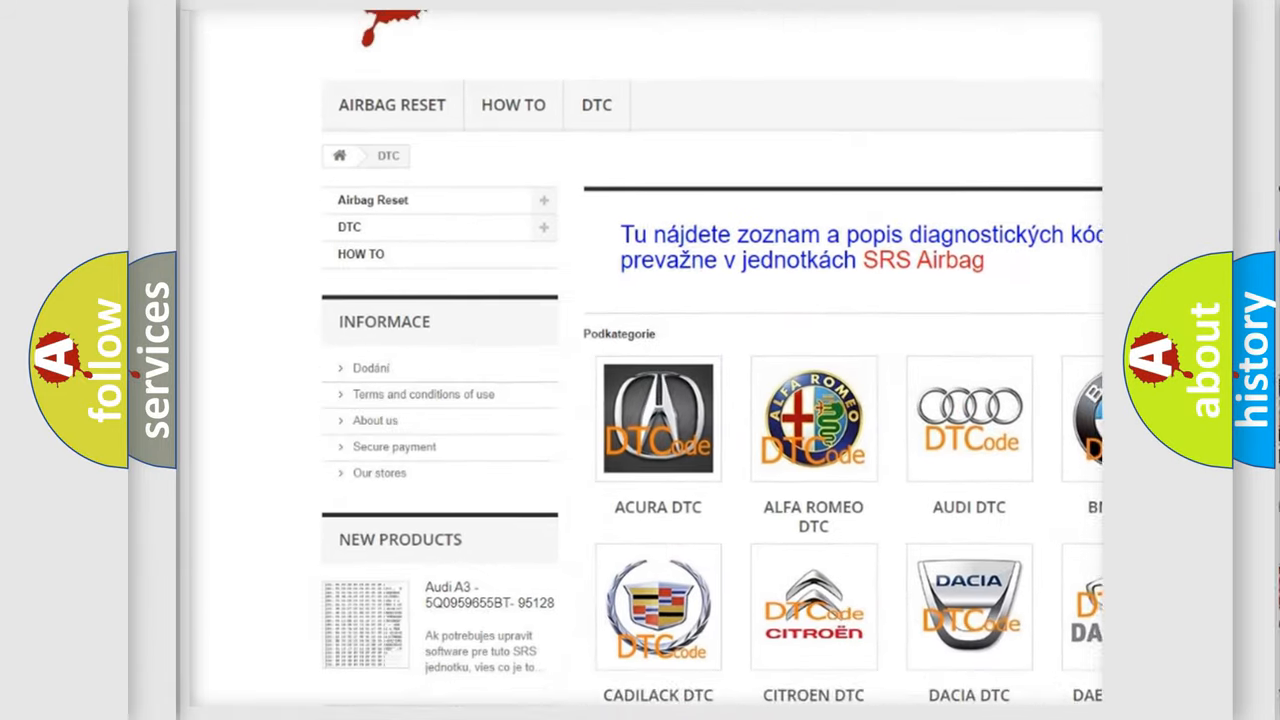
Step: Open the AUDI DTC subcategory tile from the brand grid to list its diagnostic codes
scroll(down, 3)
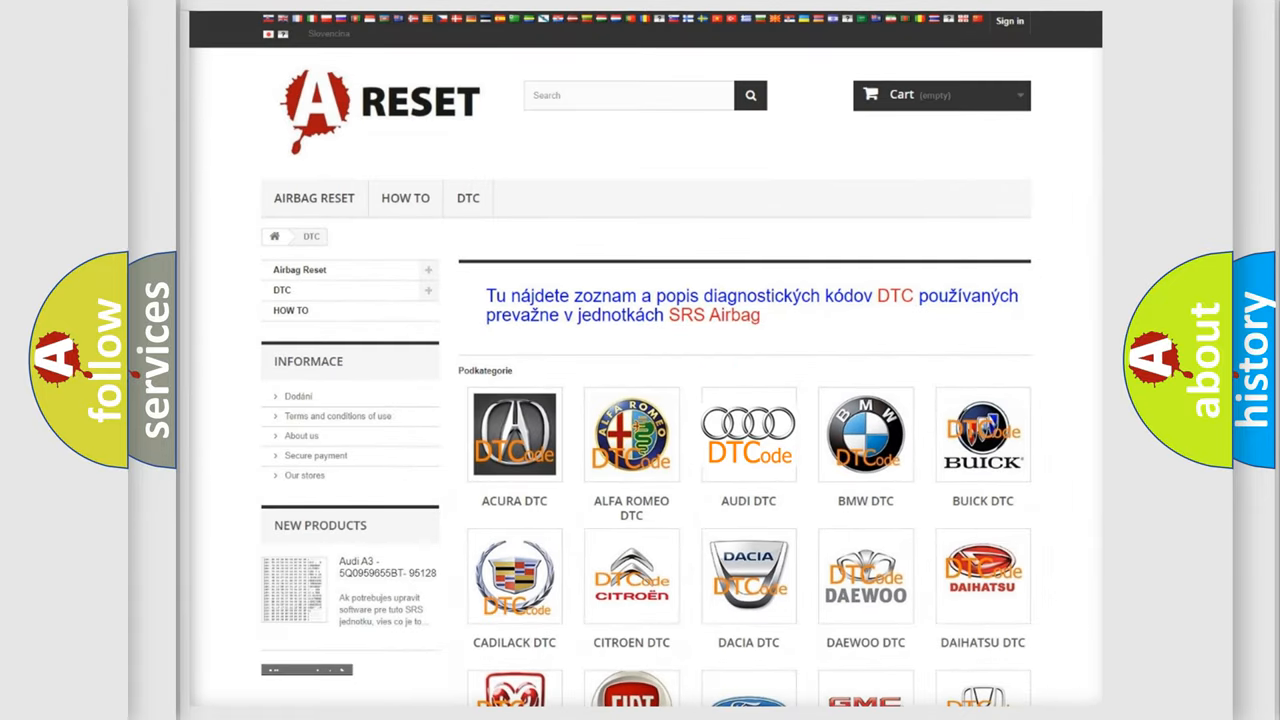
click(749, 434)
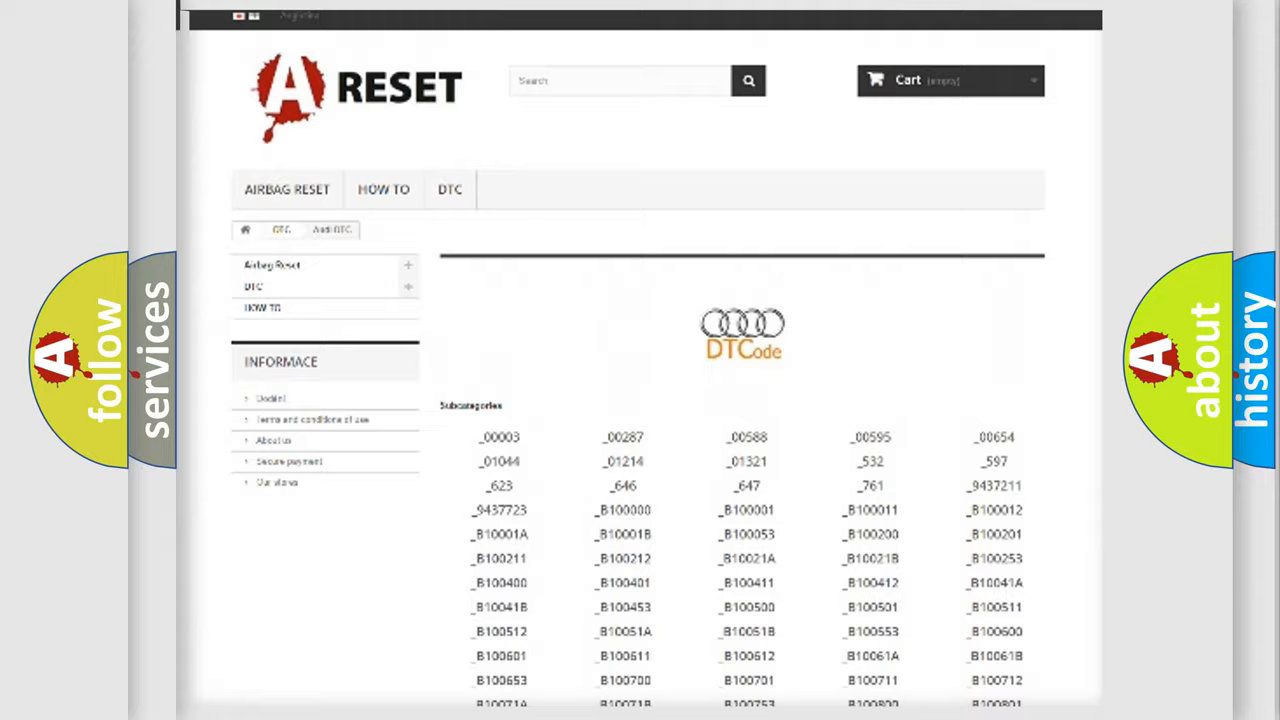